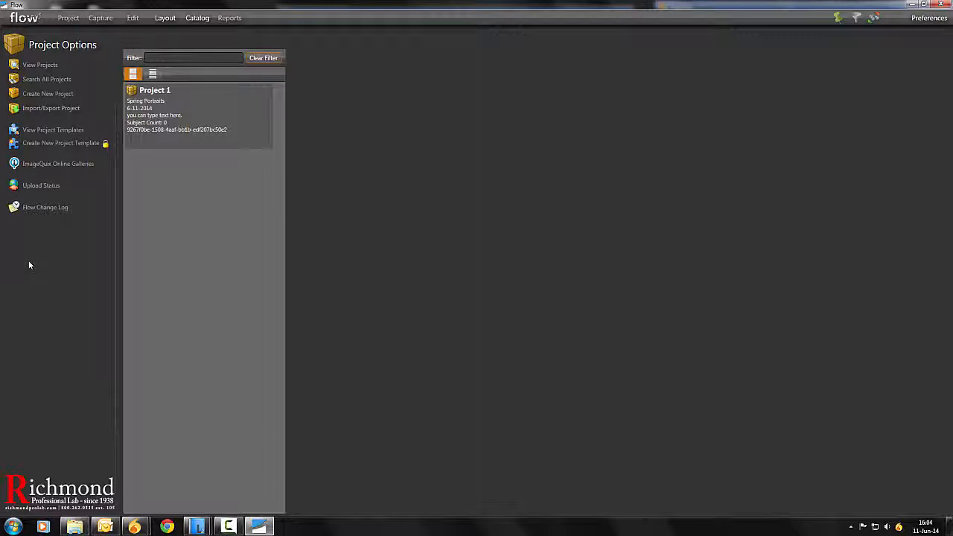
mouse_move(195, 98)
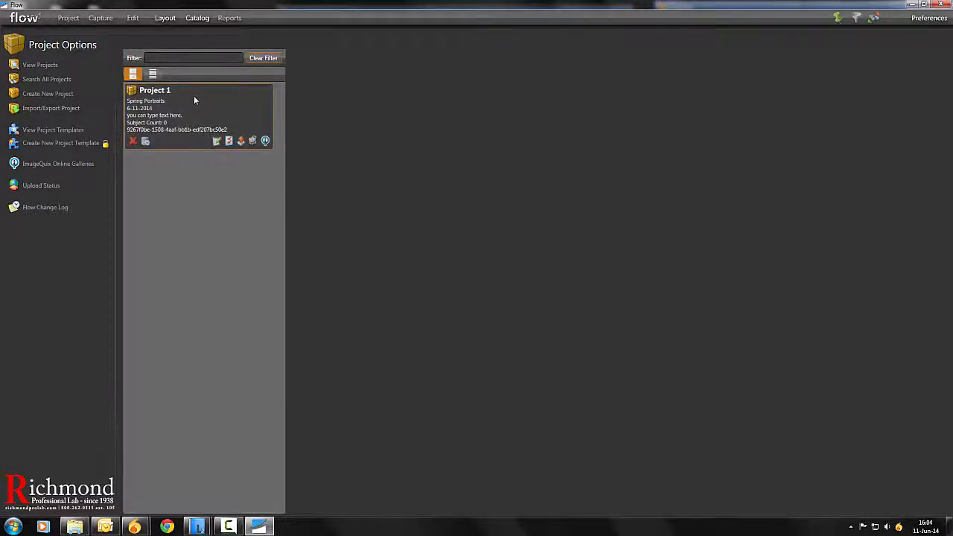
Open Project 1 for editing and start a data import, reaching the source data file picker.
double_click(155, 89)
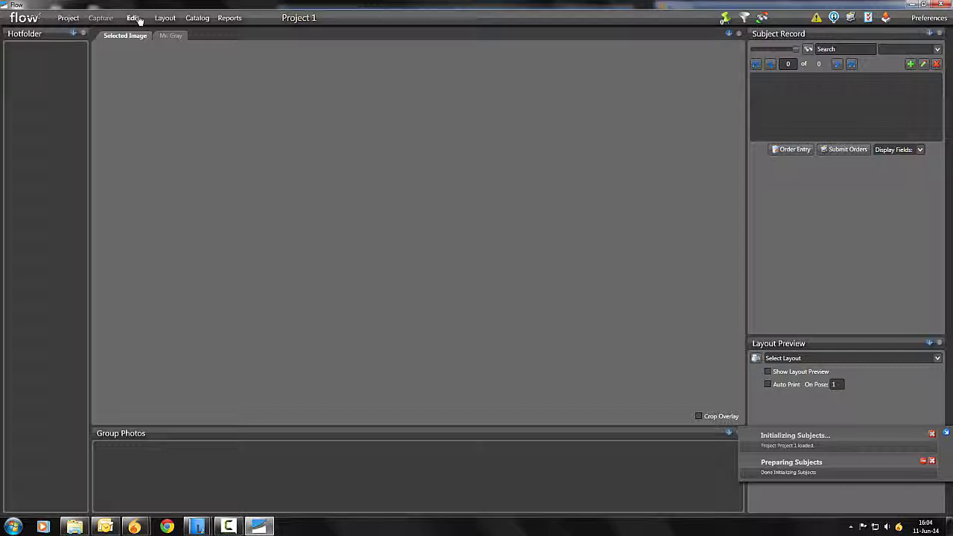
click(134, 18)
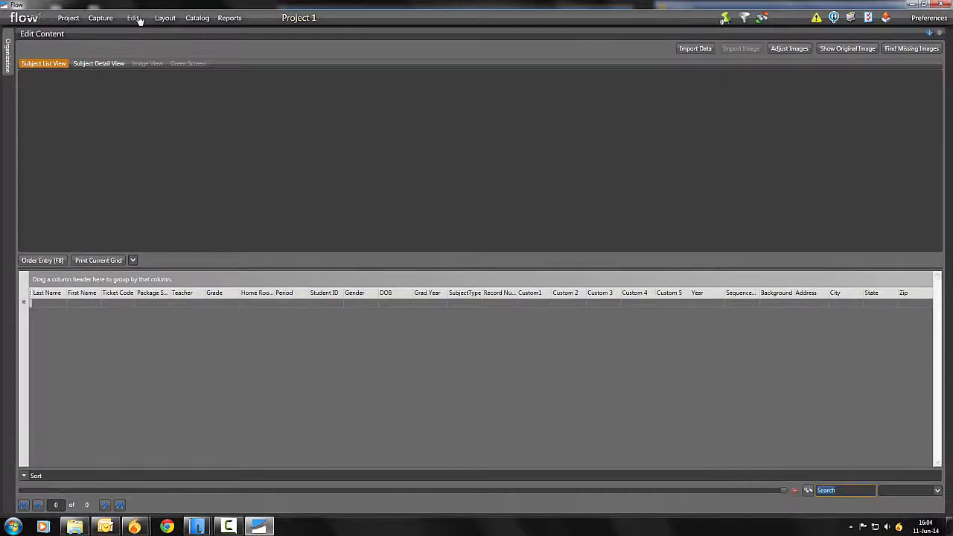
mouse_move(688, 63)
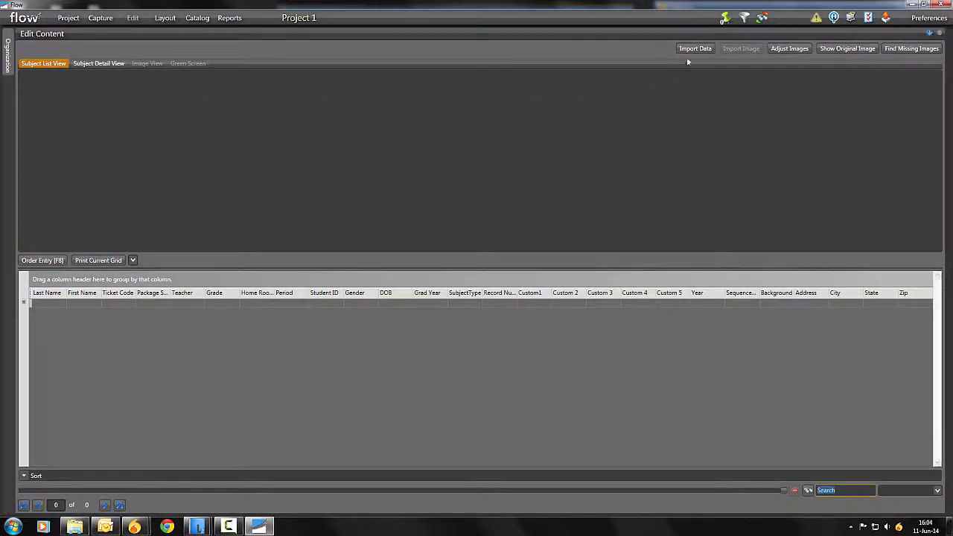
click(693, 47)
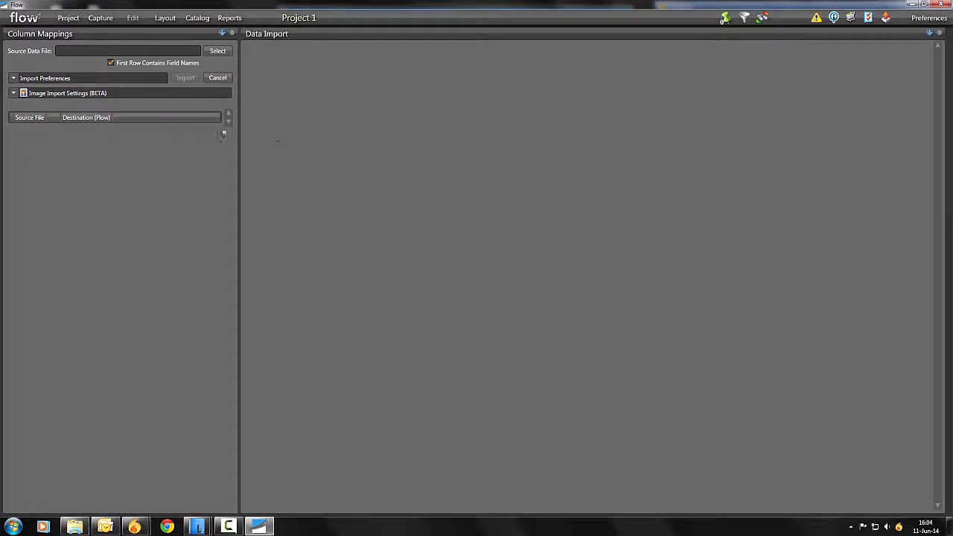
click(217, 50)
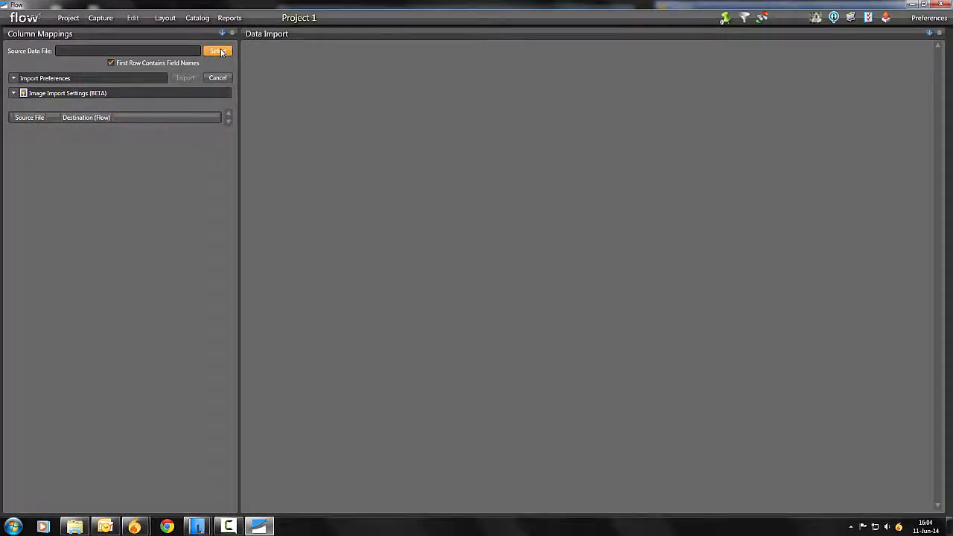
click(215, 51)
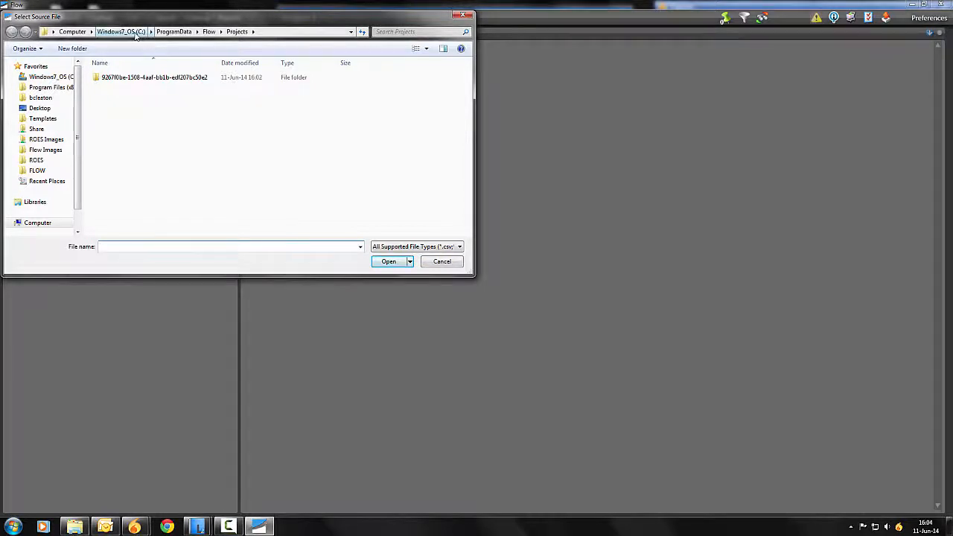
Load TEST FLOW DATA from Desktop > Test Flow Data as the import source.
click(122, 31)
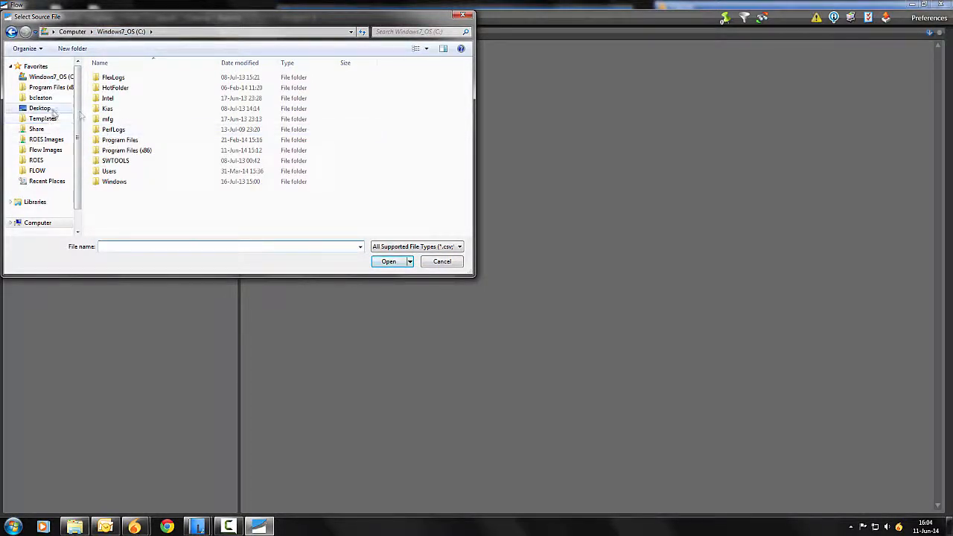
click(38, 108)
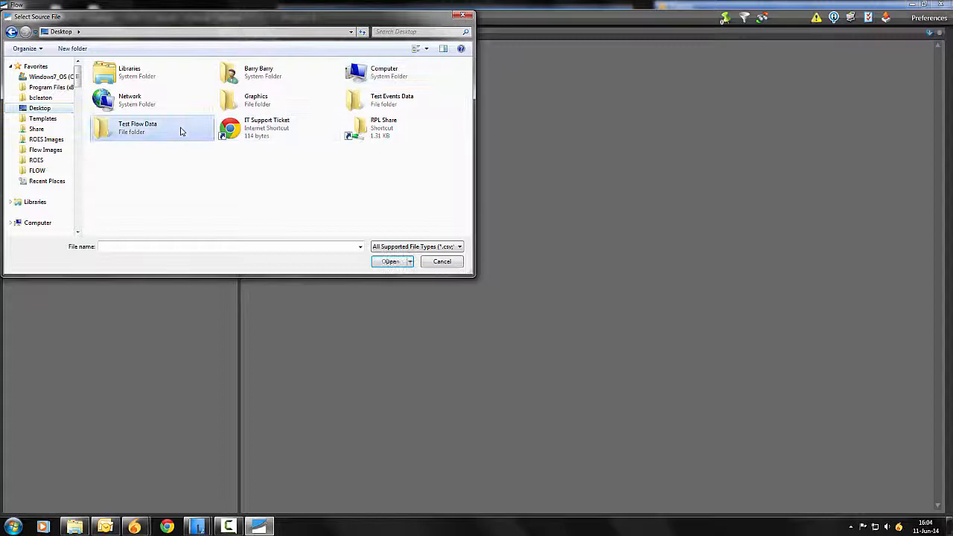
double_click(137, 128)
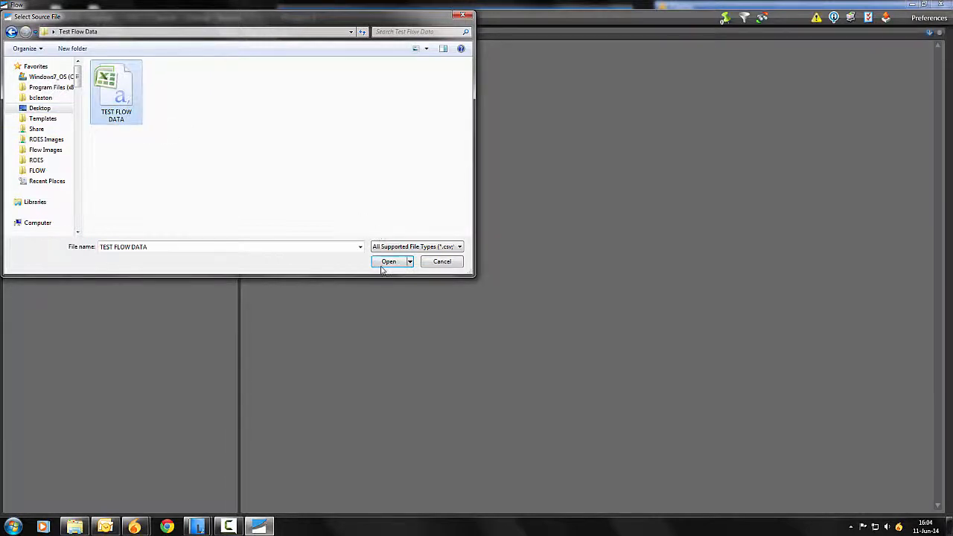
click(387, 262)
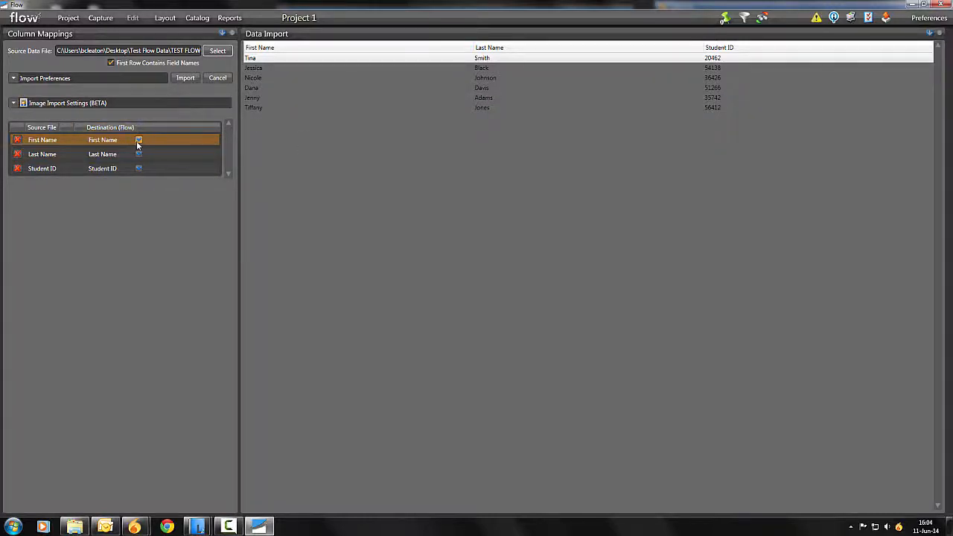
Map the First Name column to the First Name field, import the records and return to the project.
click(137, 140)
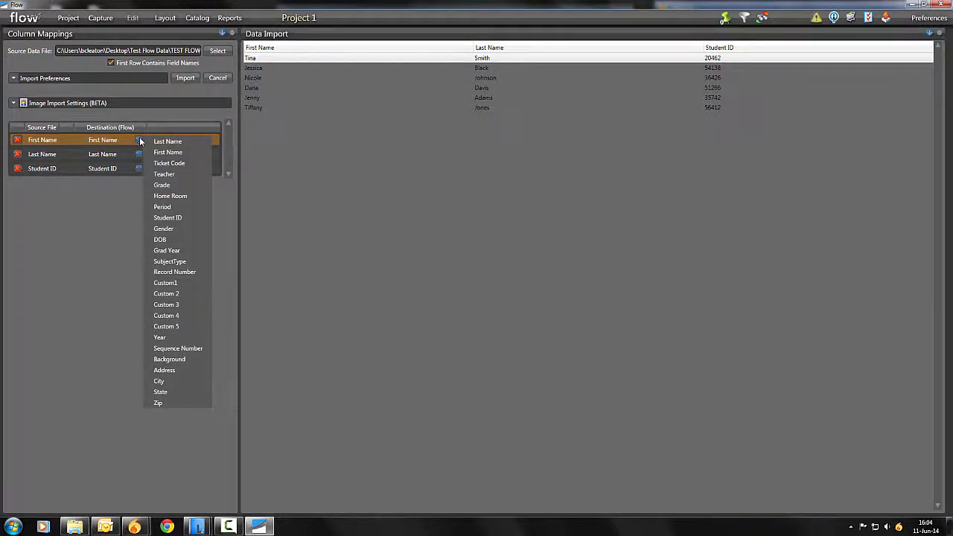
click(167, 139)
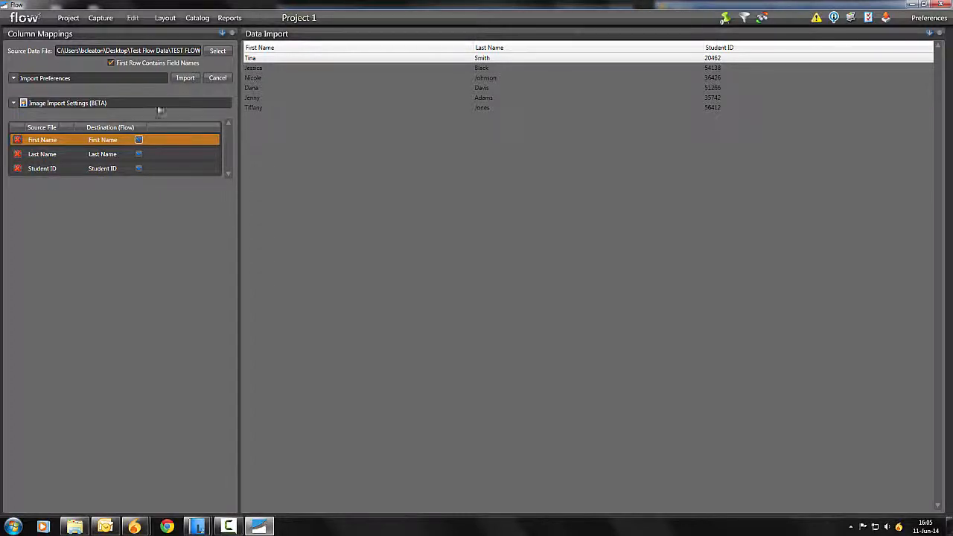
click(184, 78)
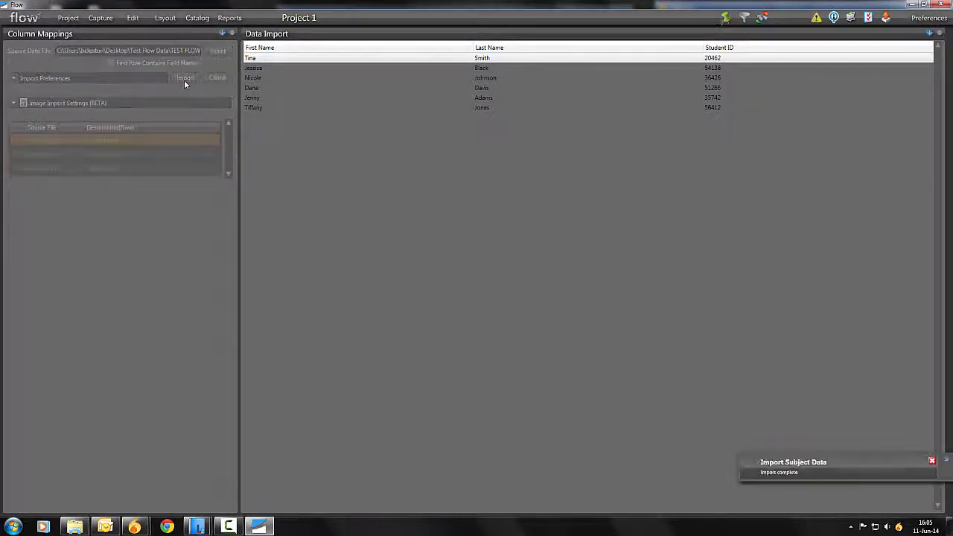
click(185, 78)
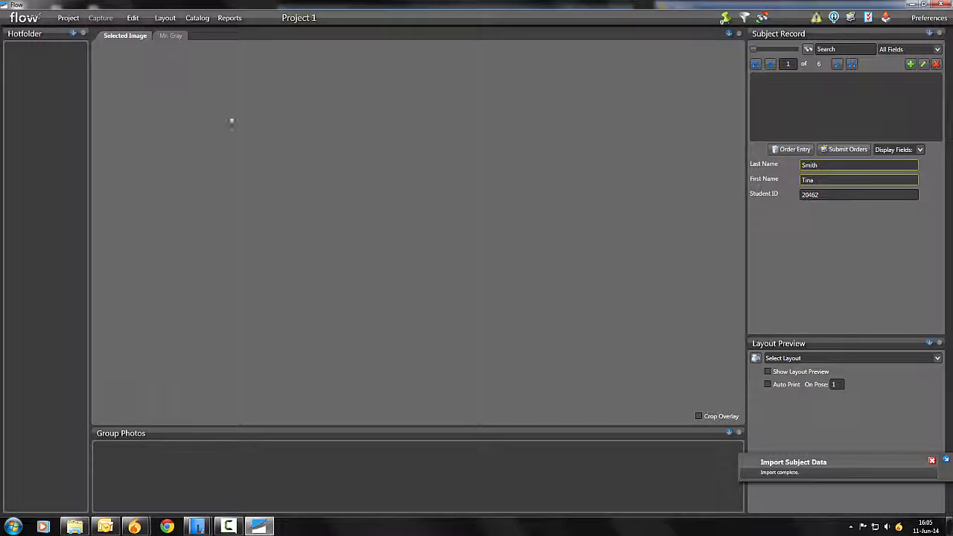